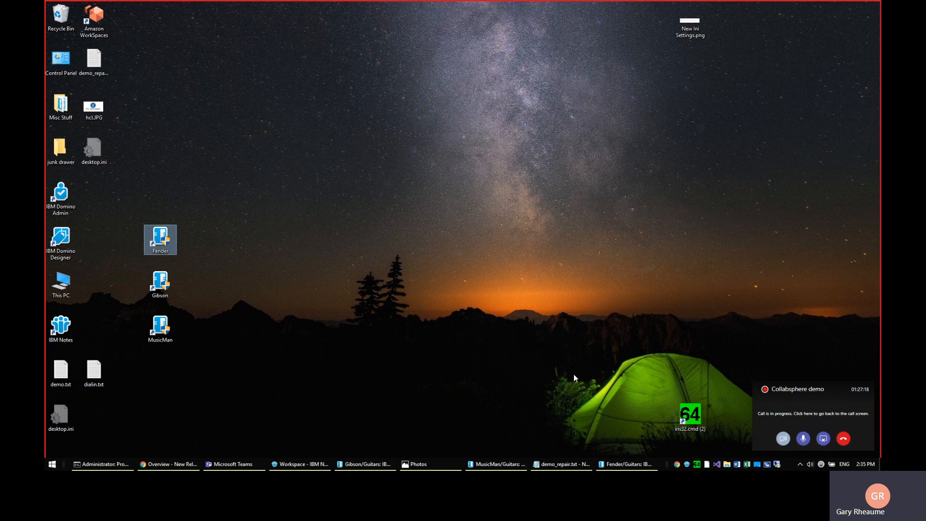
mouse_move(472, 378)
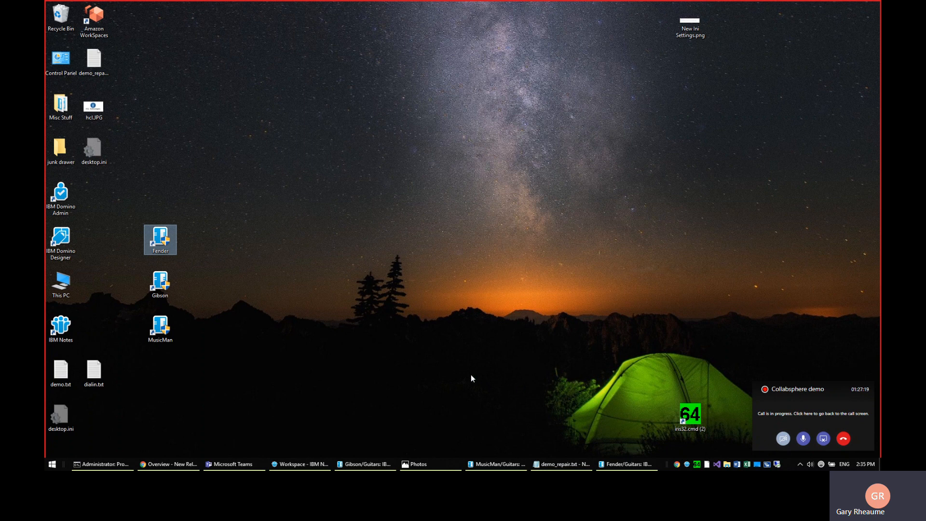
mouse_move(406, 344)
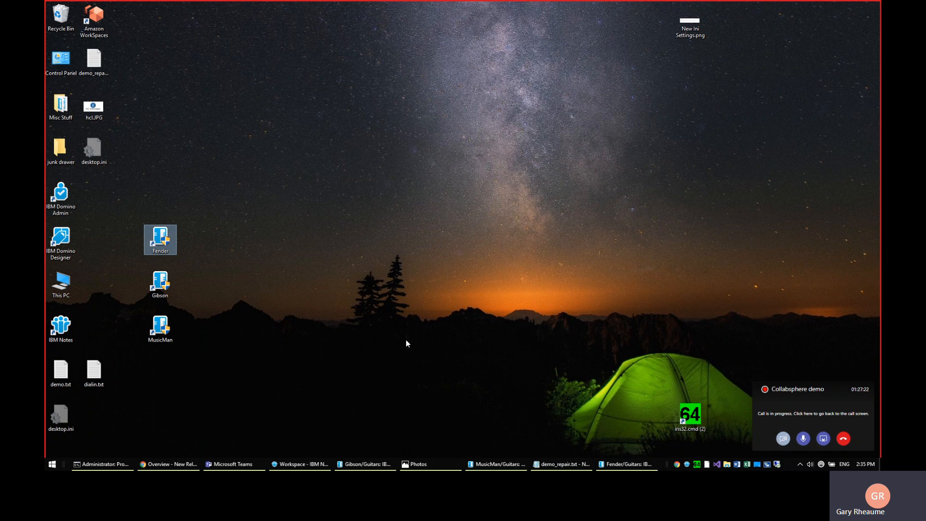
mouse_move(397, 345)
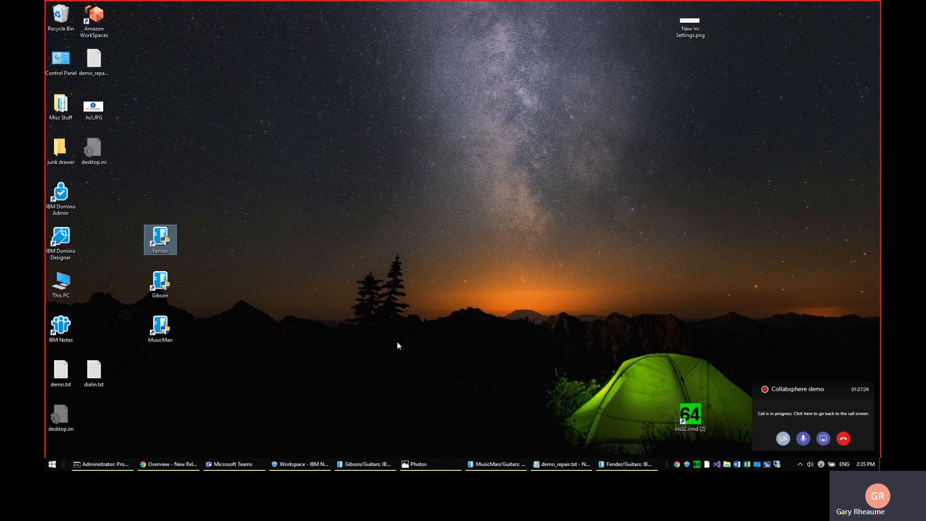
mouse_move(422, 359)
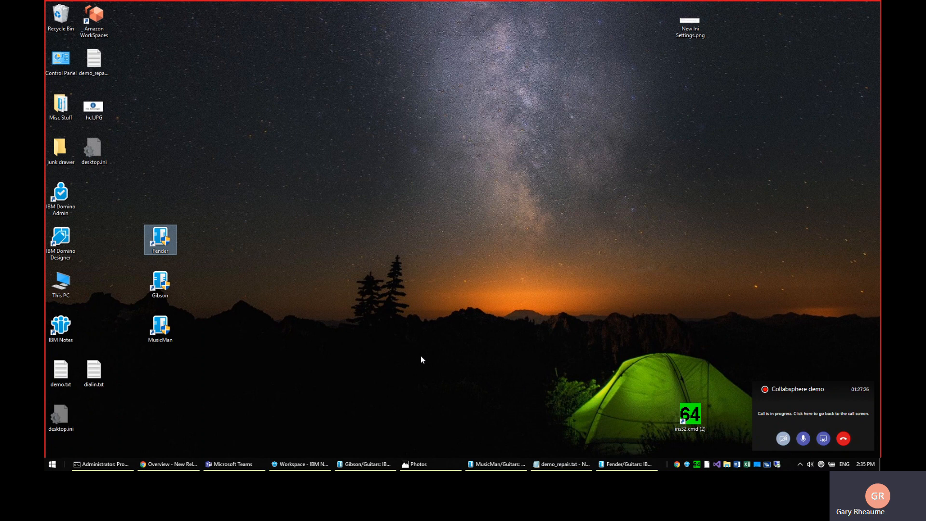
mouse_move(410, 361)
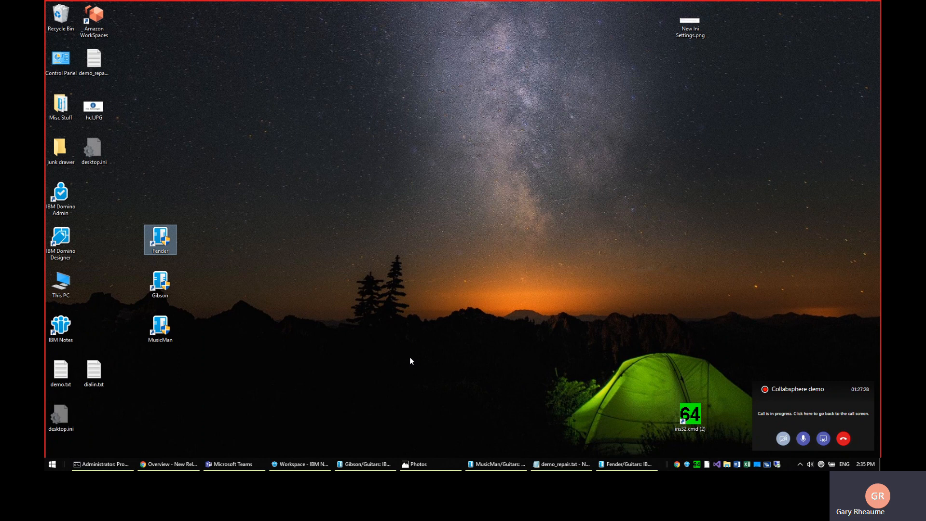
mouse_move(404, 363)
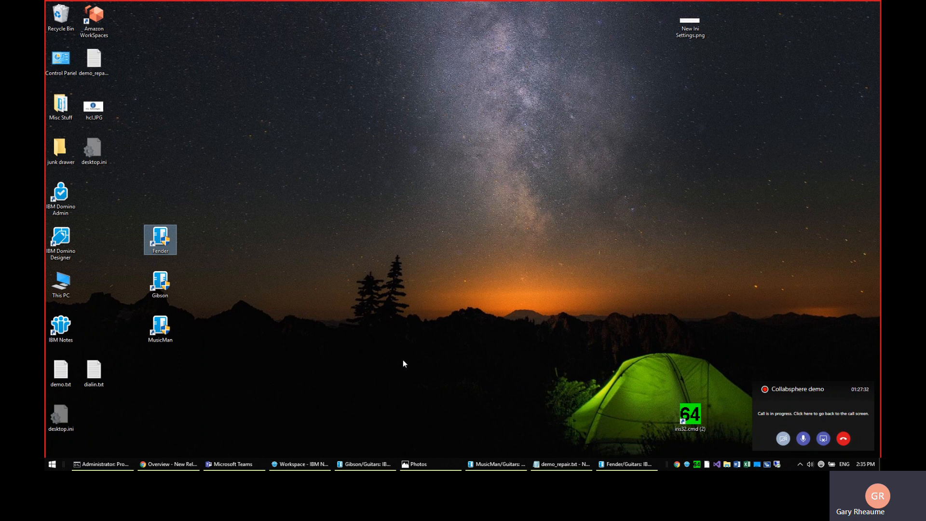
mouse_move(170, 267)
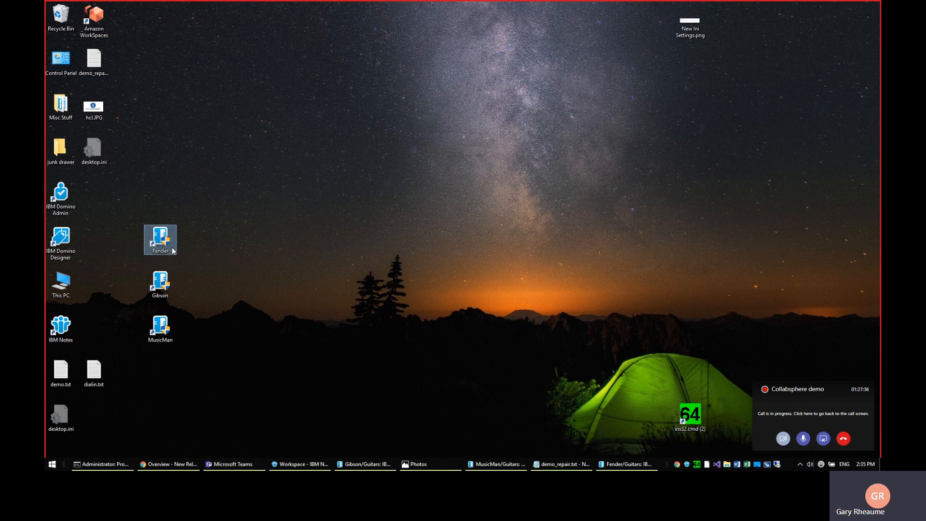
mouse_move(171, 261)
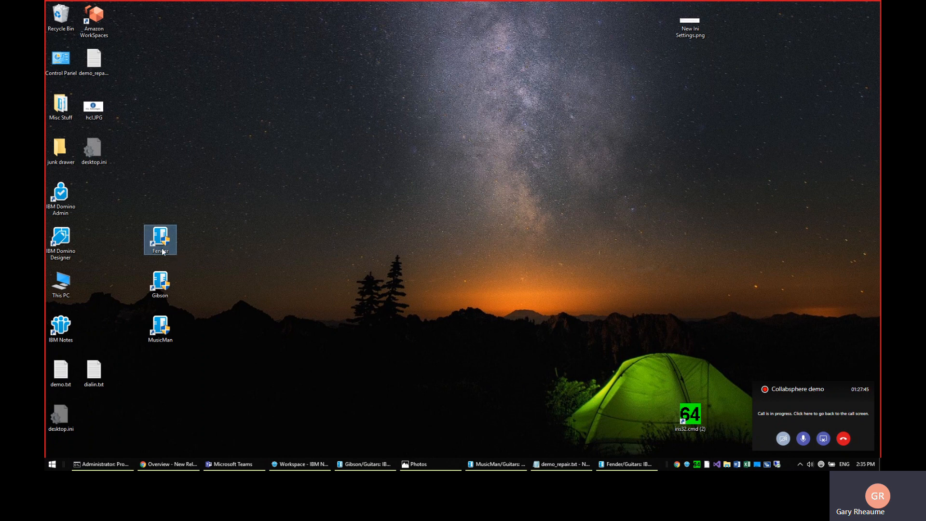
mouse_move(160, 239)
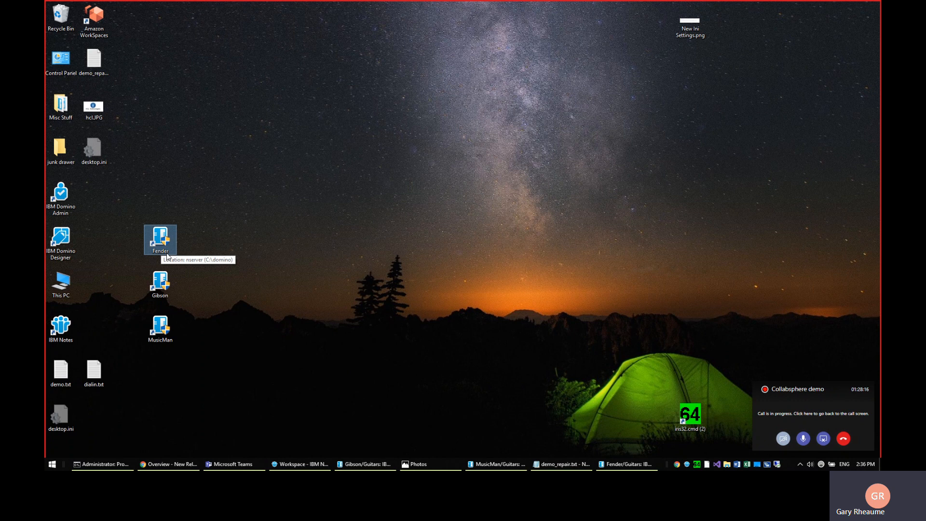
mouse_move(168, 270)
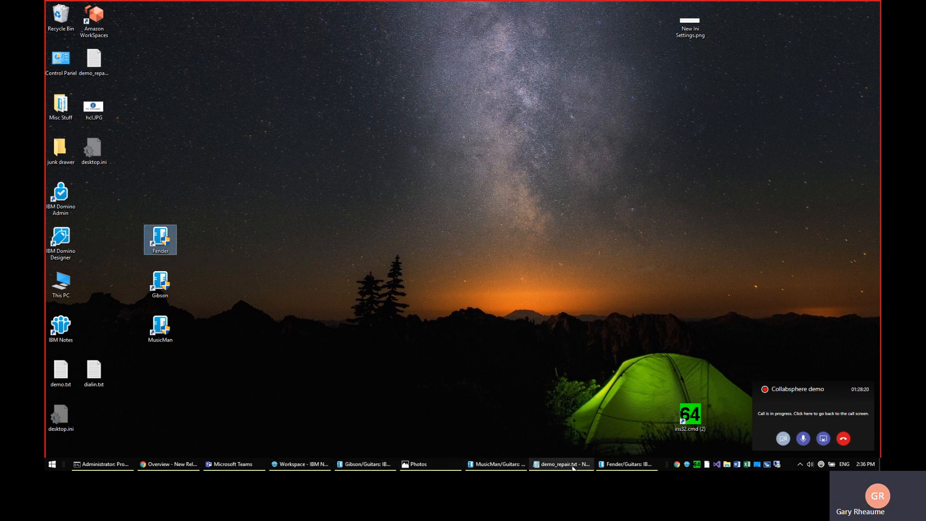
Bring the Fender/Guitars server console forward and review its database listing around sports\myteams.nsf.
click(626, 464)
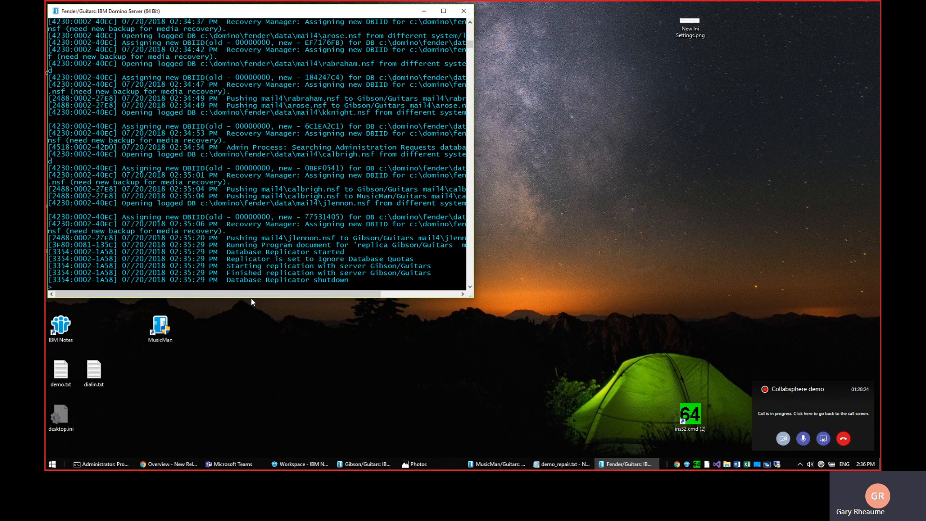
text(repai)
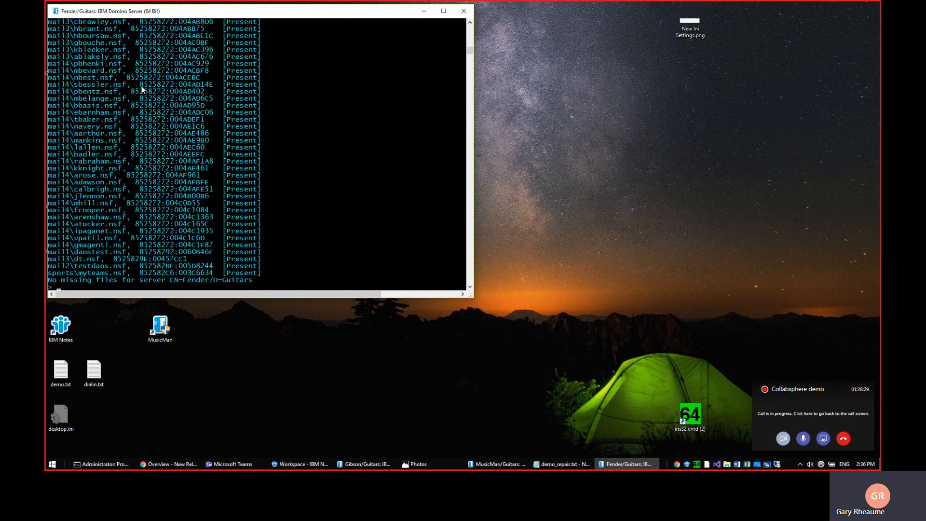
scroll(up, 3)
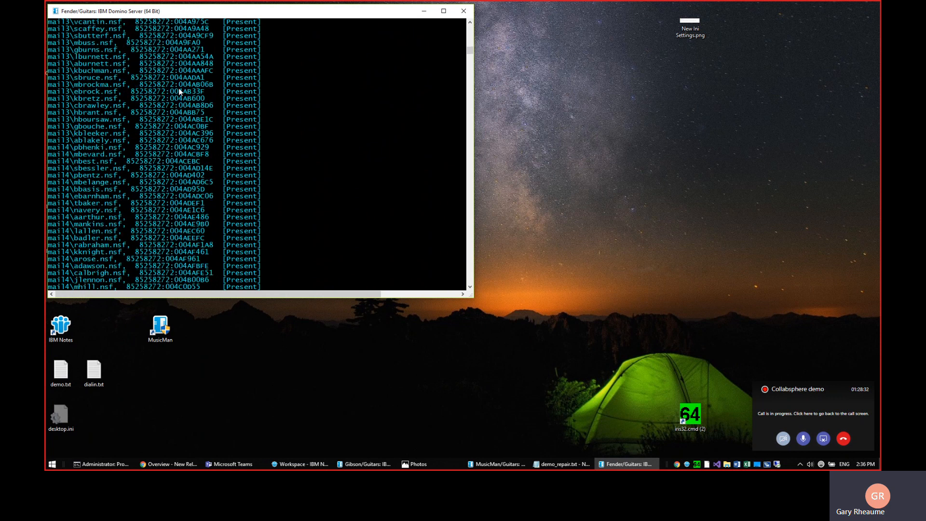
scroll(down, 3)
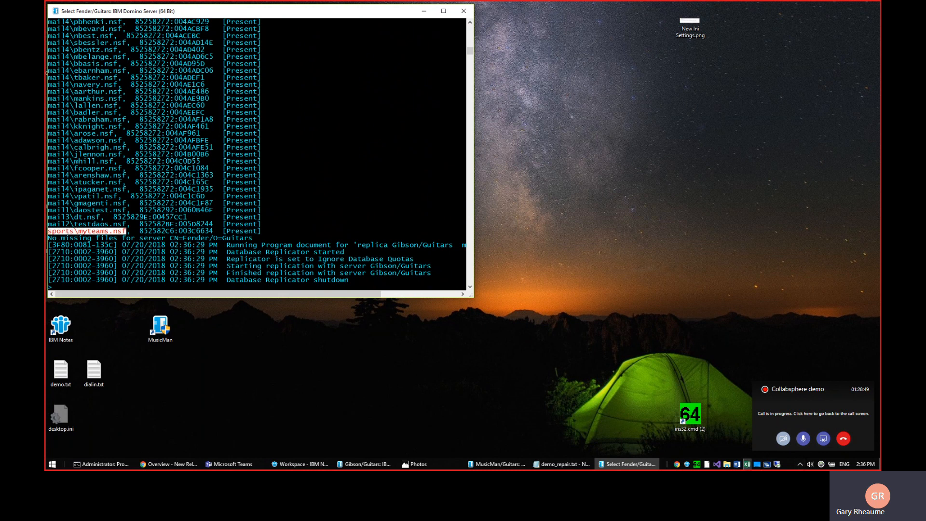
Switch to the Administrator command prompt to mark the sports\myteams.nsf header corrupt.
click(562, 464)
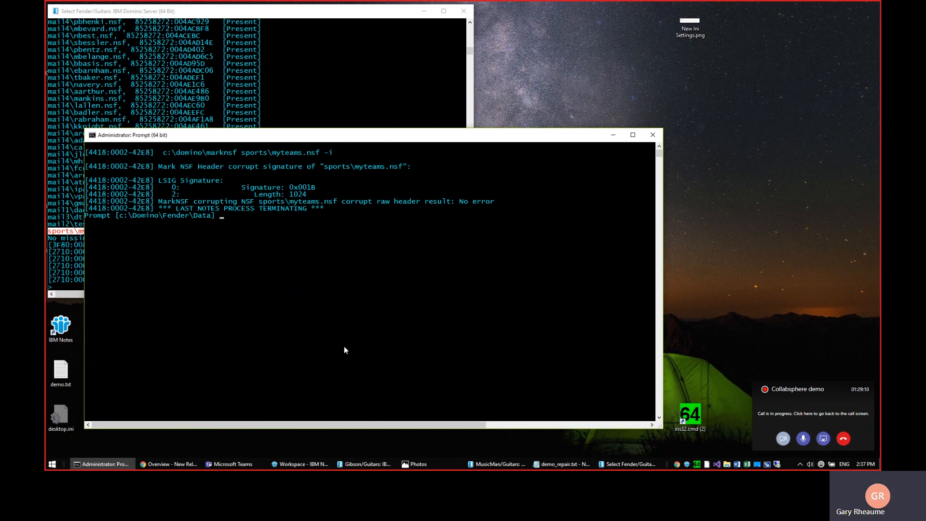
mouse_move(150, 13)
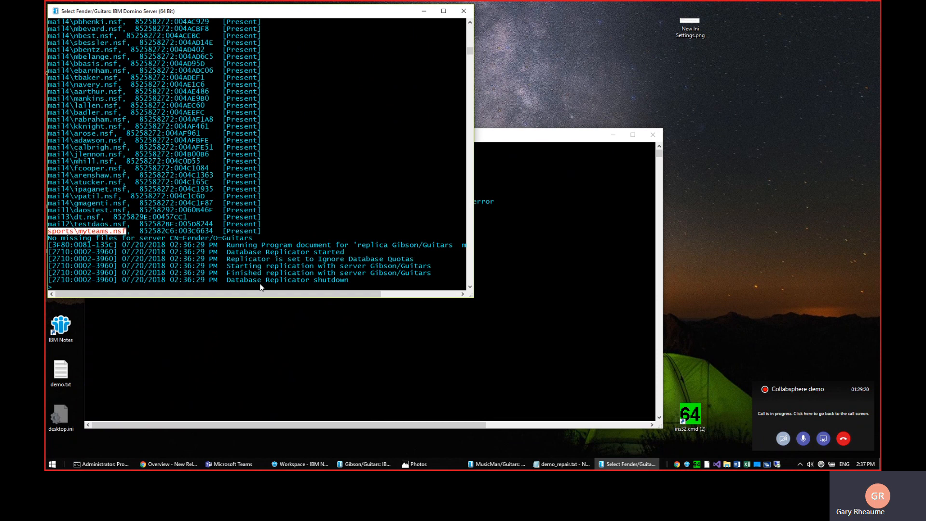
mouse_move(83, 284)
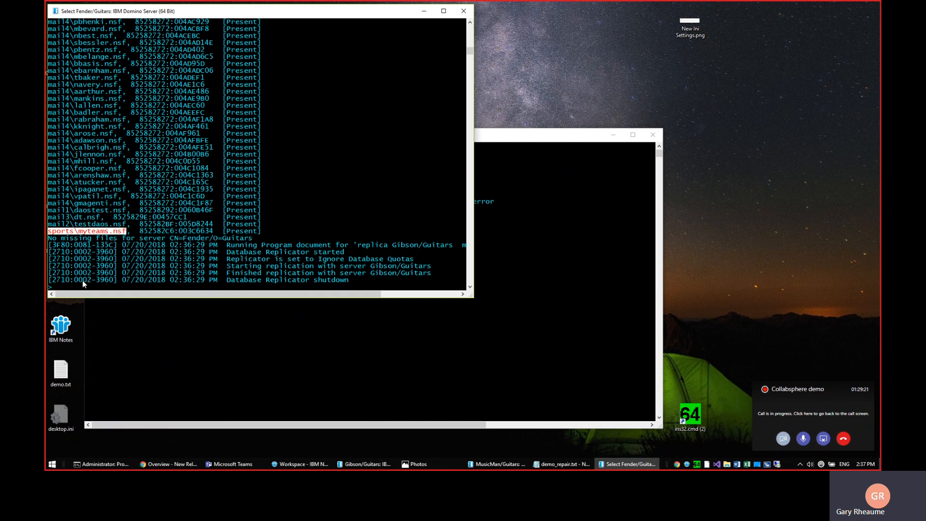
mouse_move(116, 290)
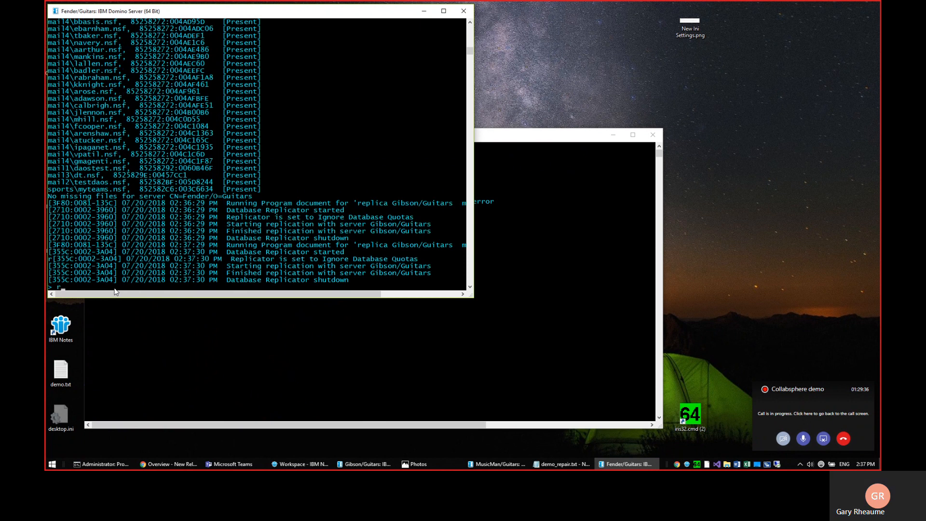
text(repair repl)
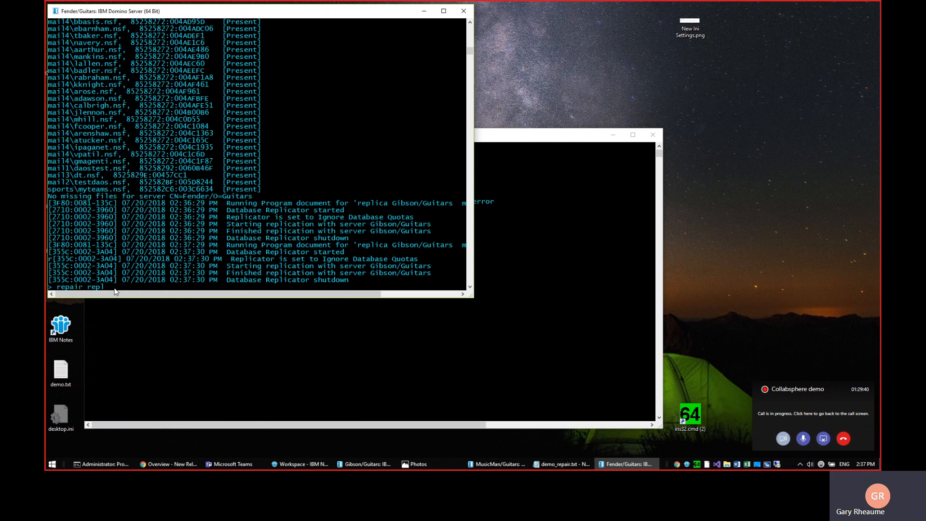
text(hist)
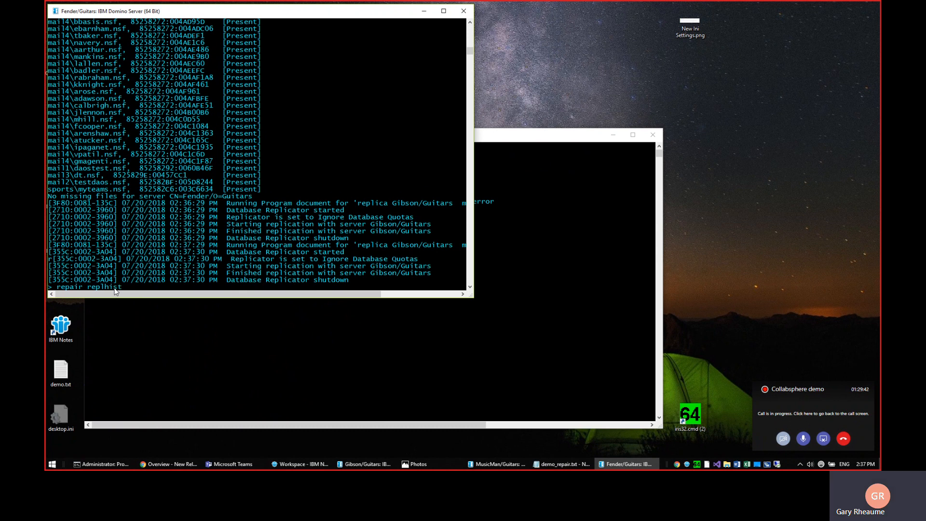
mouse_move(92, 154)
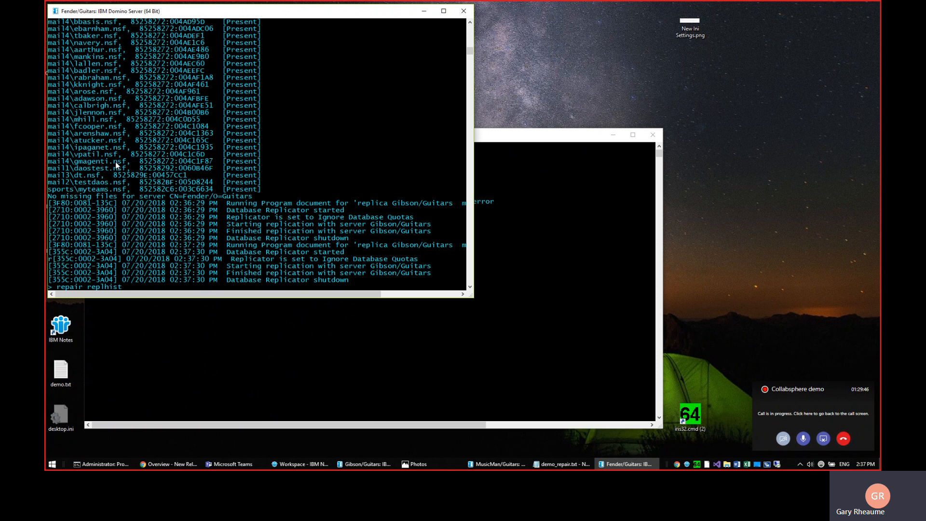
mouse_move(62, 146)
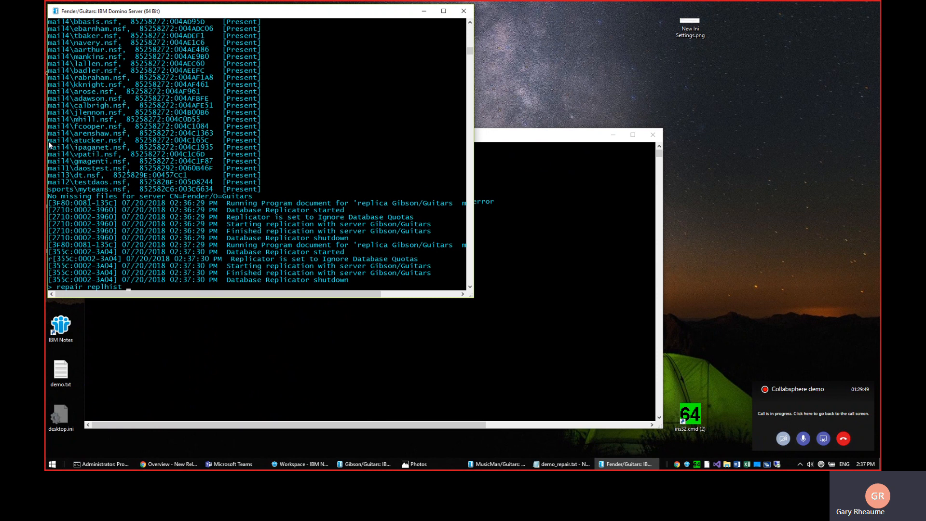
click(85, 139)
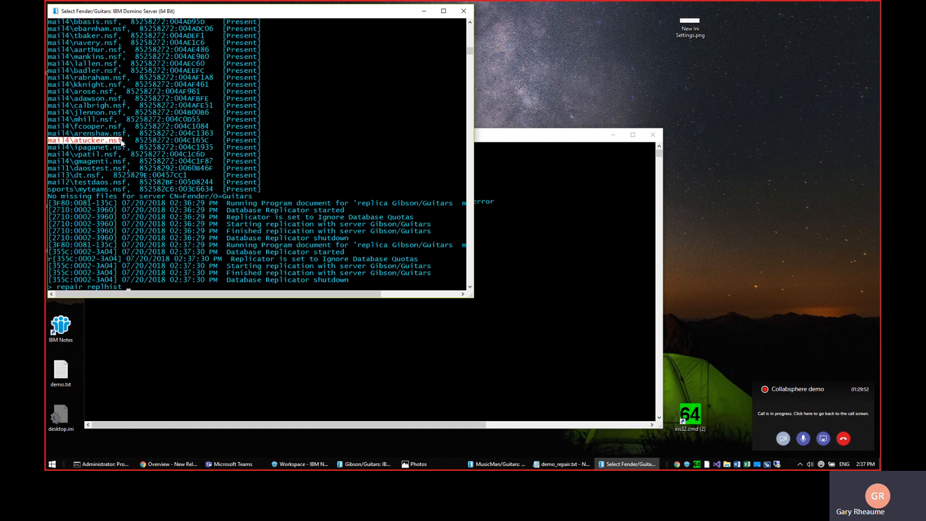
text(mail4\atucker.nsf)
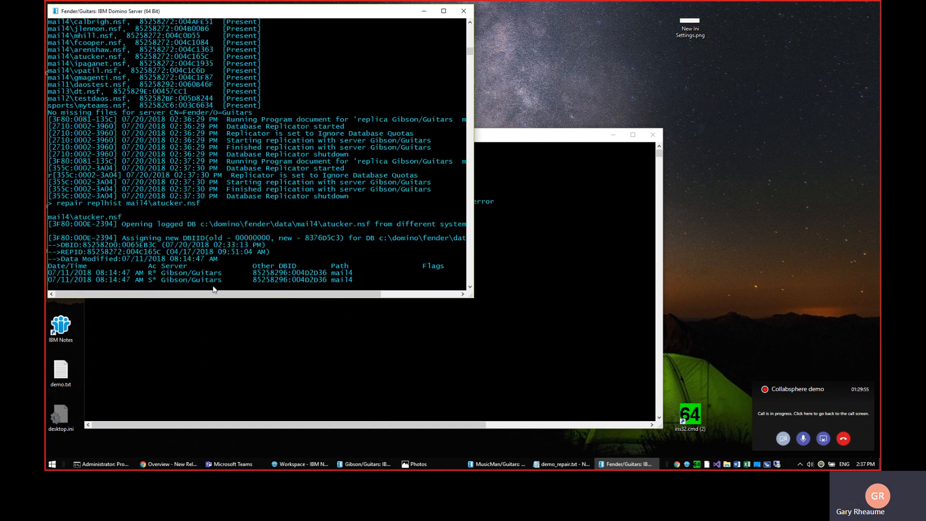
scroll(down, 3)
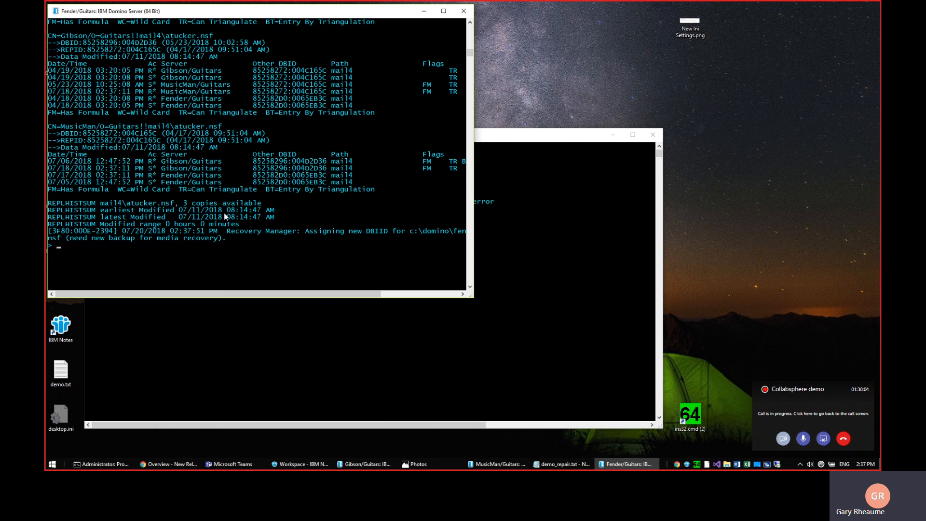
Run 'repair replhist sports\myteams.nsf' to dynamically repair it from the Gibson/Guitars copy.
text(repair replhist mail4\at)
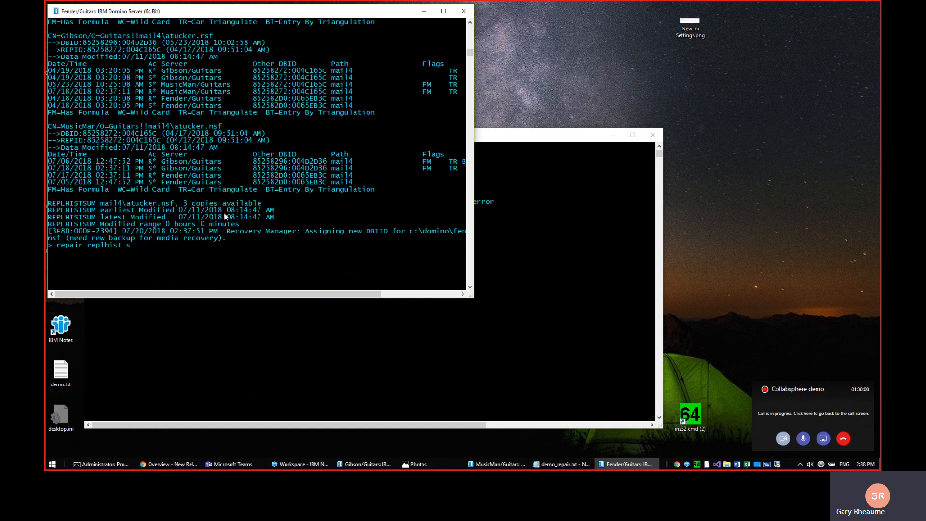
text(ports\myteams.nsf)
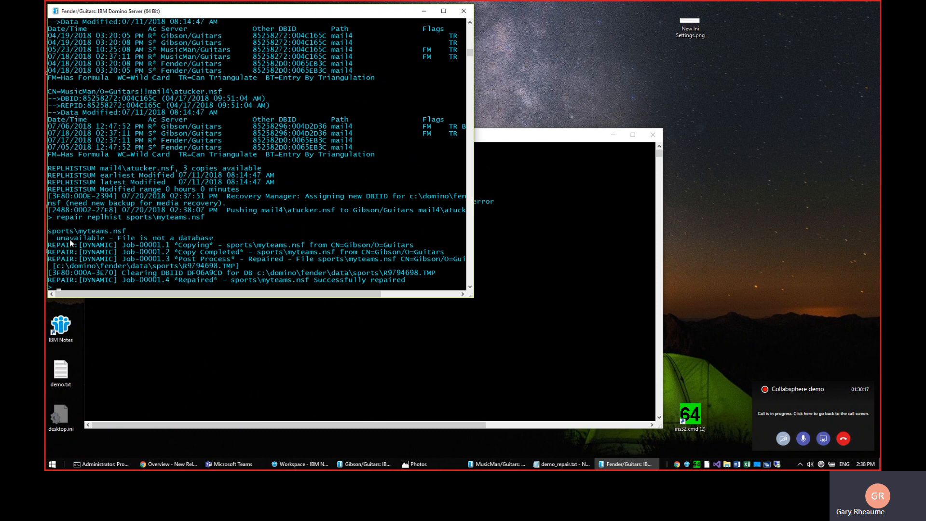
double_click(131, 238)
text(repair replhist sports\myteams.nsf)
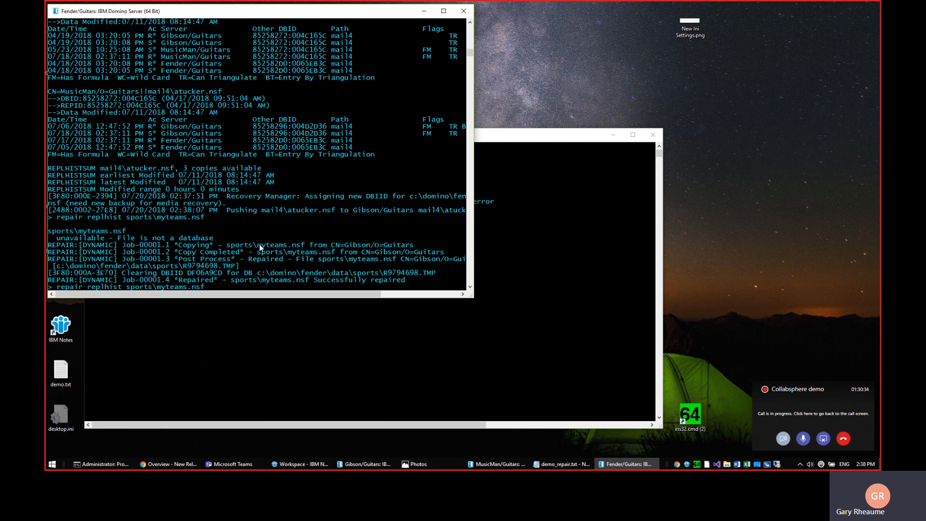
Rerun repair replhist to show sports\myteams.nsf's three available copies.
text(mail4\atucker.nsf)
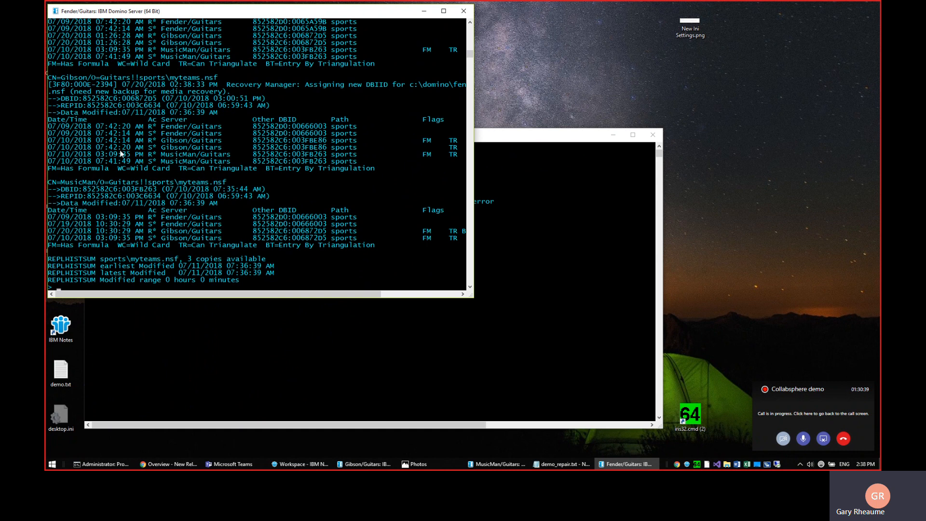
mouse_move(256, 92)
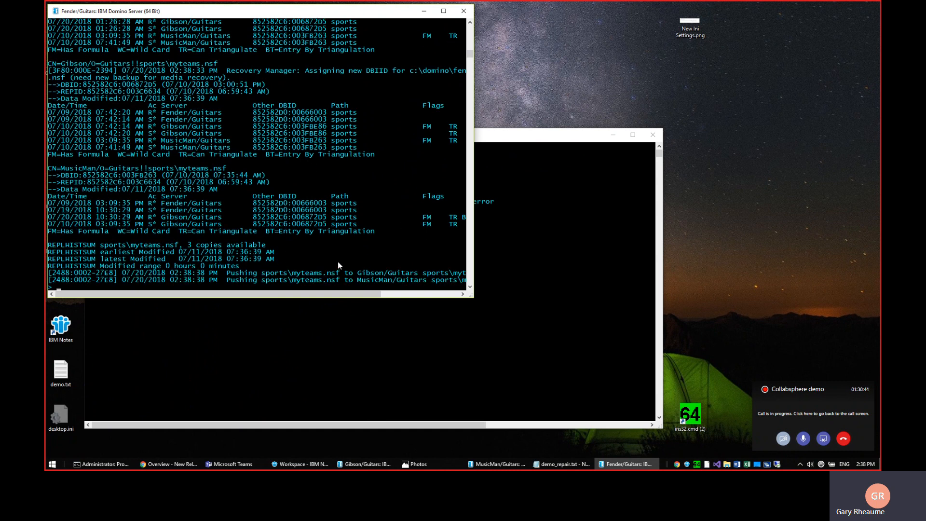
mouse_move(300, 288)
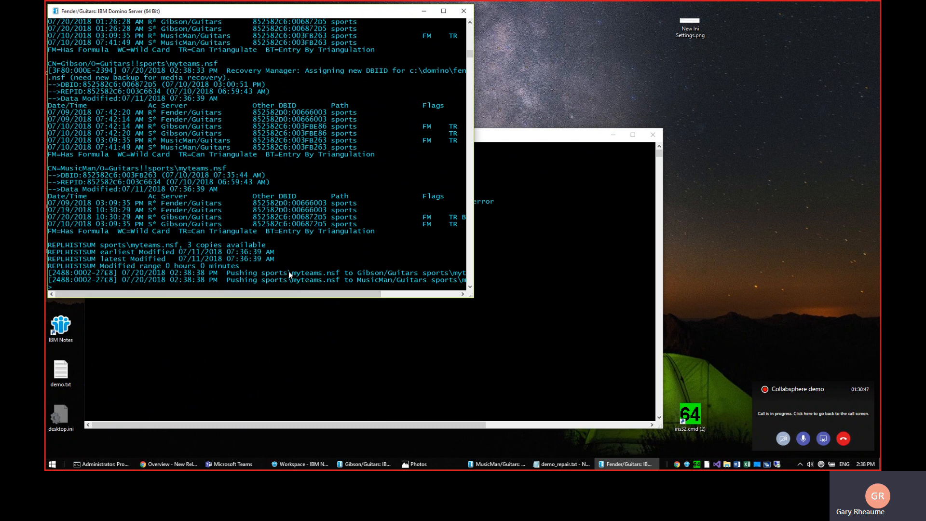
mouse_move(102, 464)
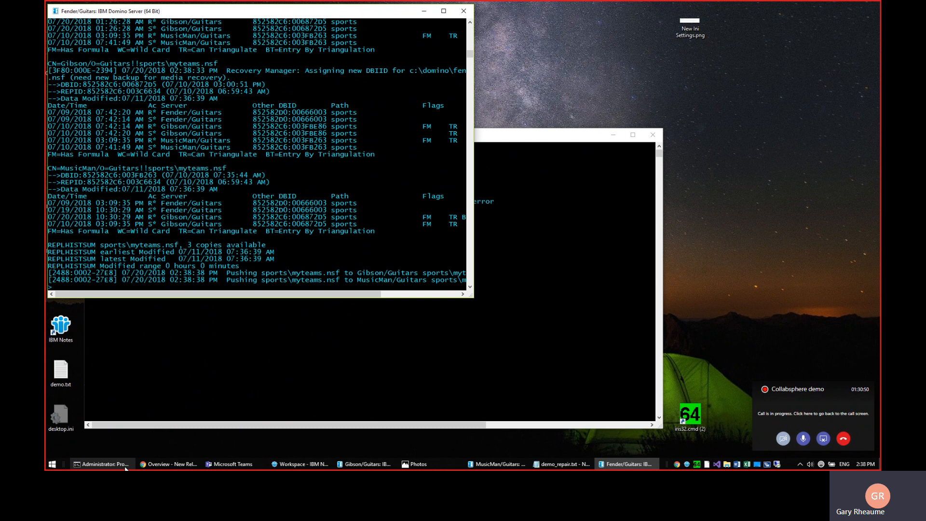
mouse_move(101, 464)
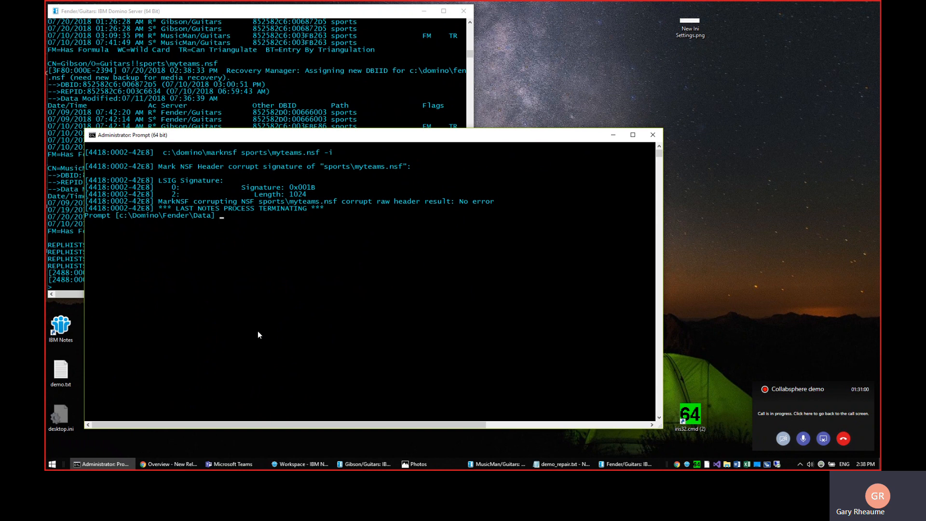
Change into the sports data folder with 'cd sports' to list myteams.nsf and its .pd_bad copy.
text(cd sp)
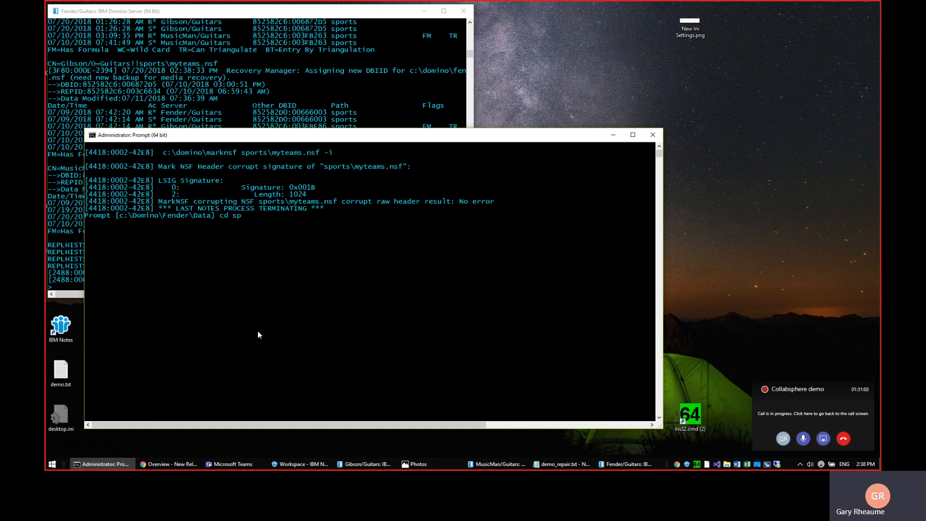
text(orts)
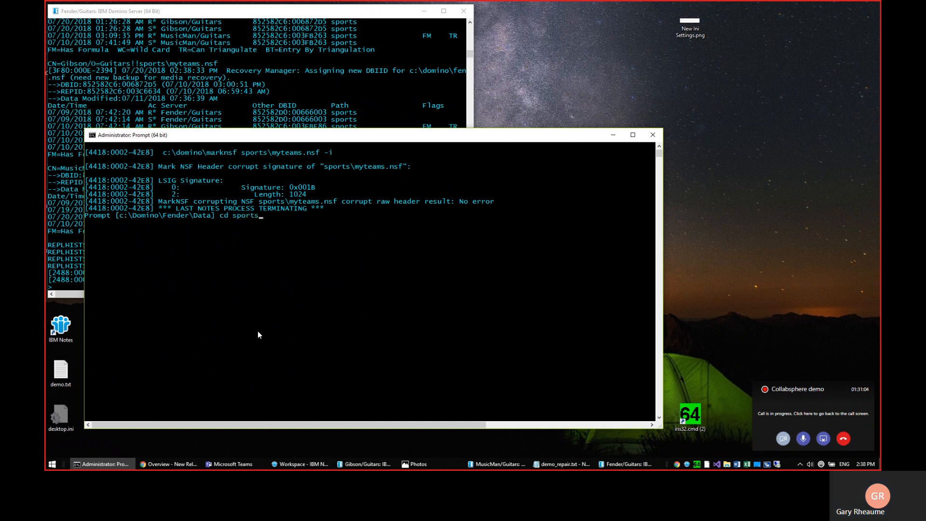
key(Return)
text(dir)
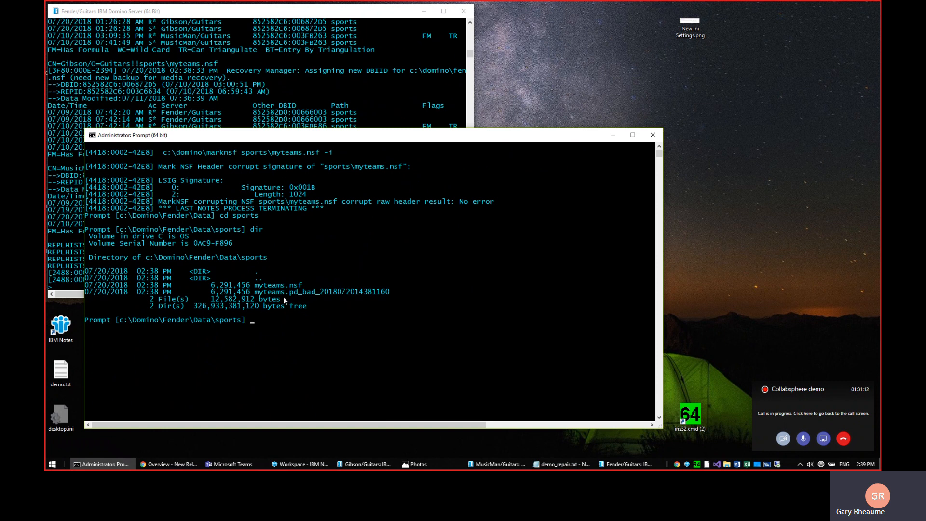
mouse_move(295, 298)
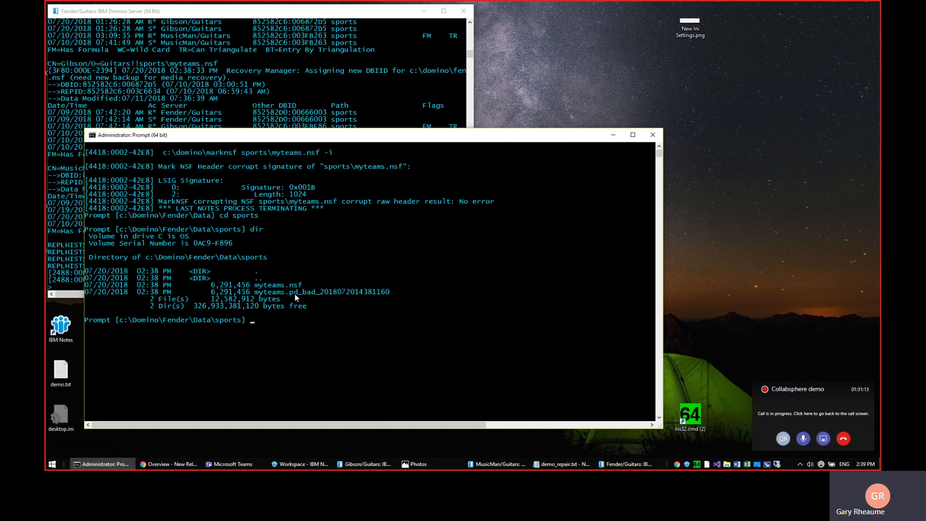
mouse_move(394, 298)
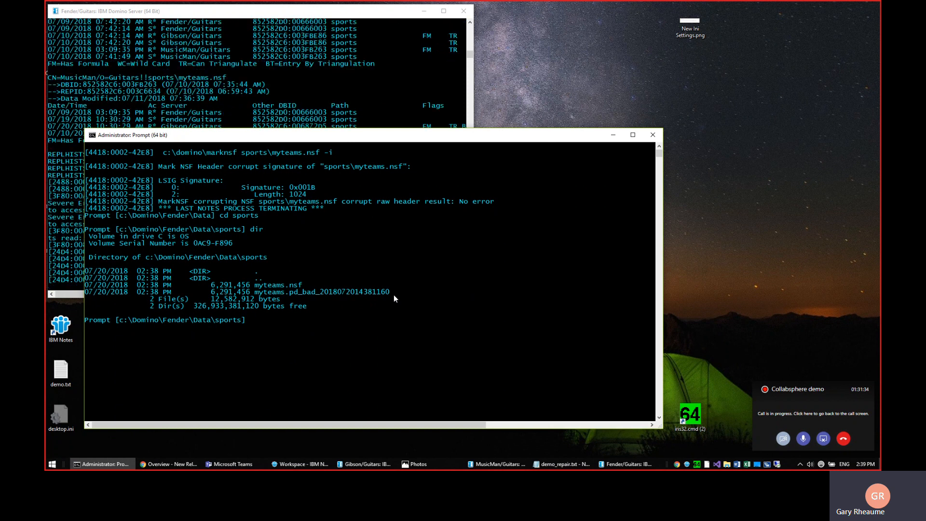
mouse_move(429, 329)
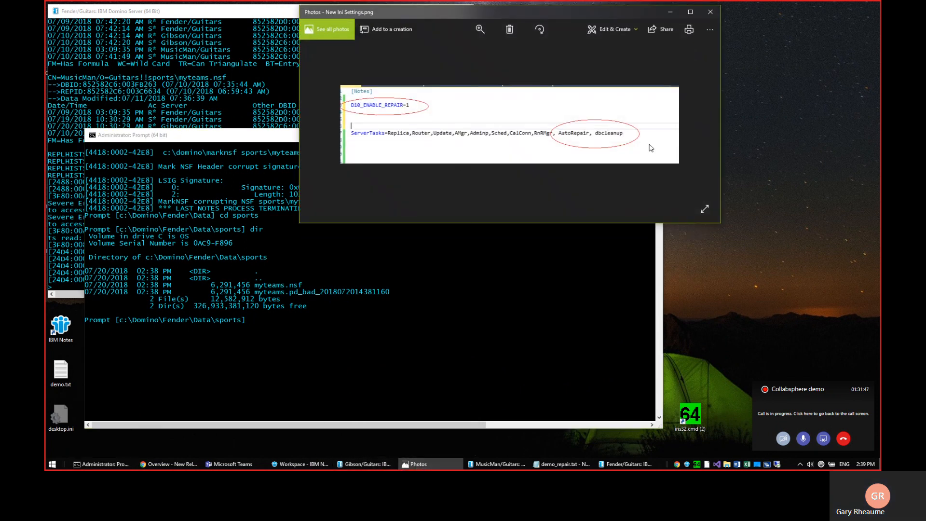
mouse_move(611, 146)
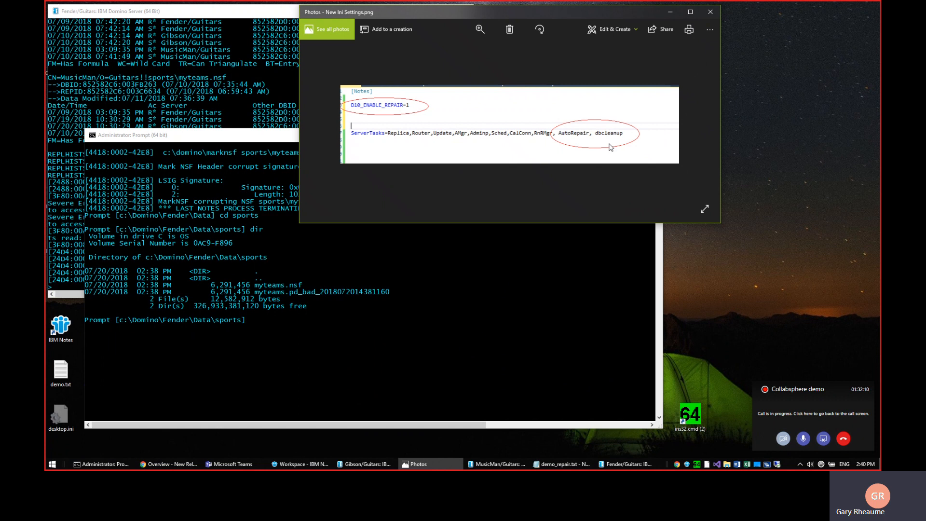
mouse_move(472, 277)
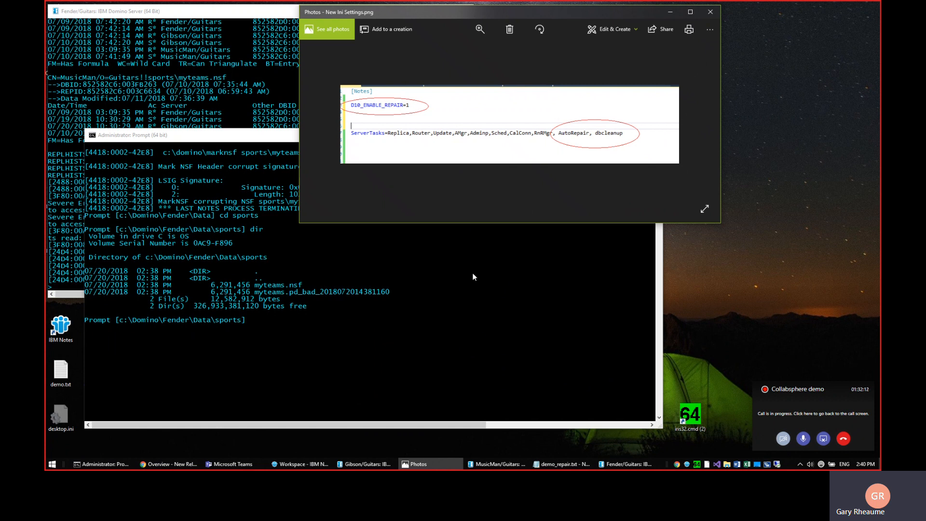
mouse_move(382, 303)
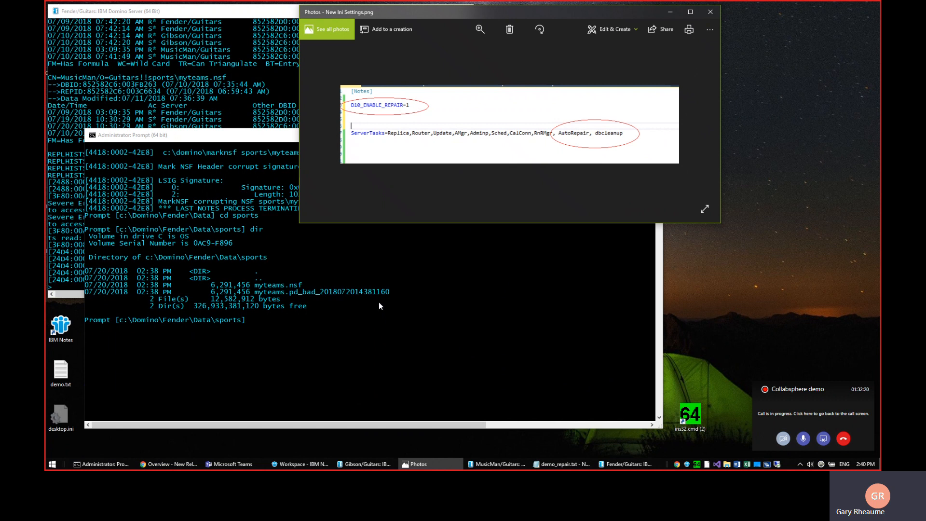
mouse_move(373, 310)
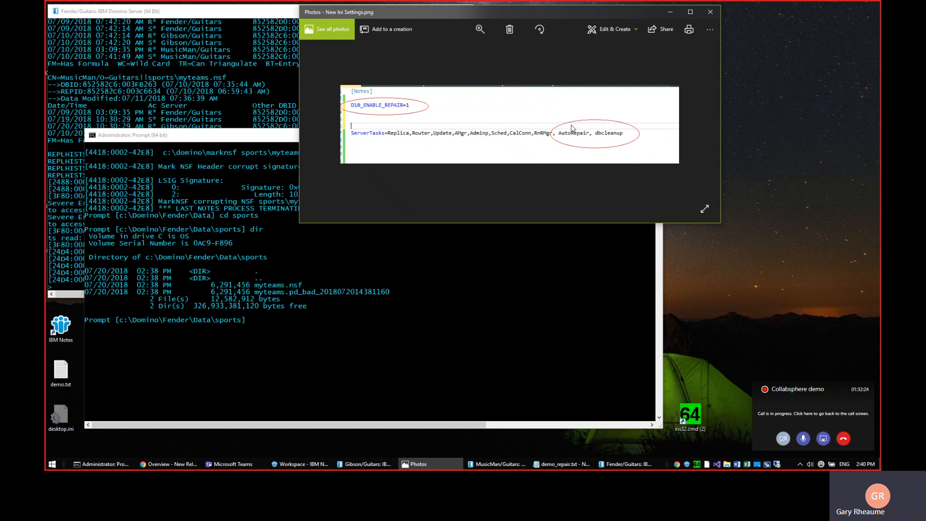
mouse_move(534, 296)
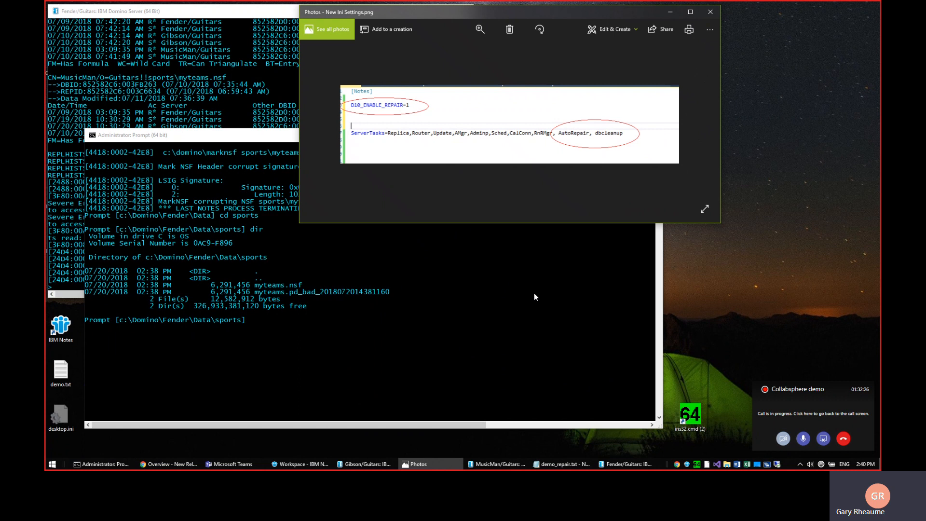
mouse_move(445, 334)
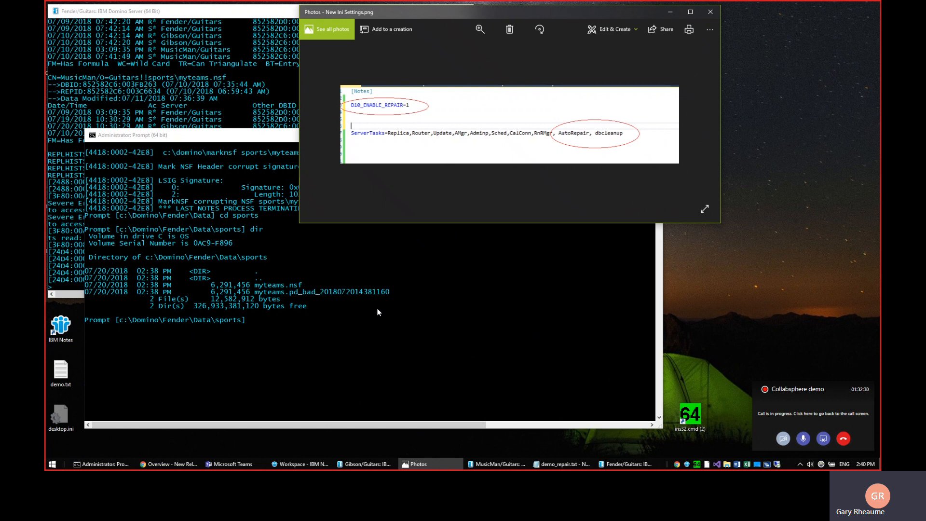
mouse_move(274, 302)
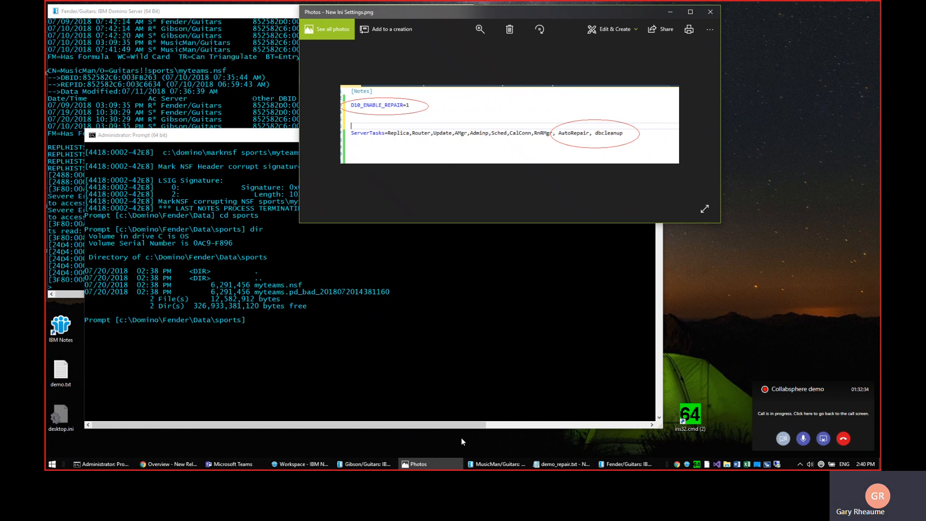
mouse_move(232, 464)
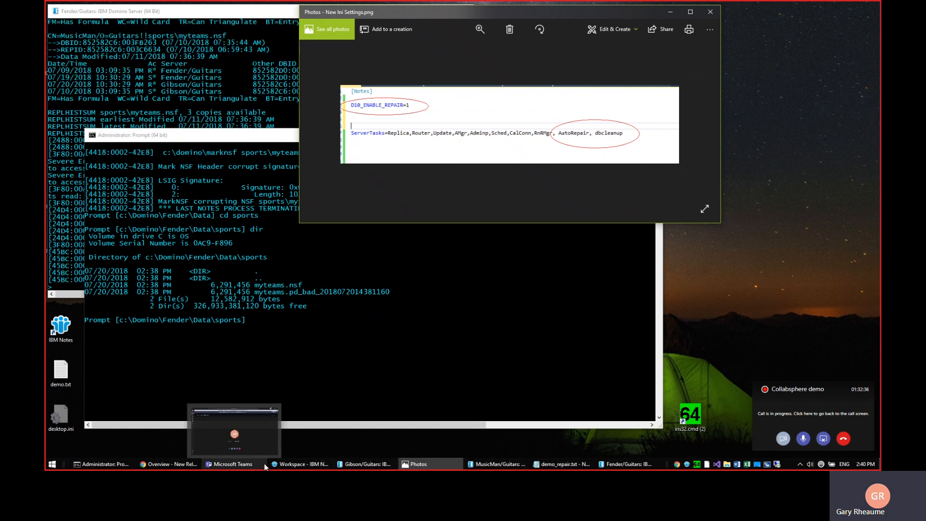
mouse_move(238, 450)
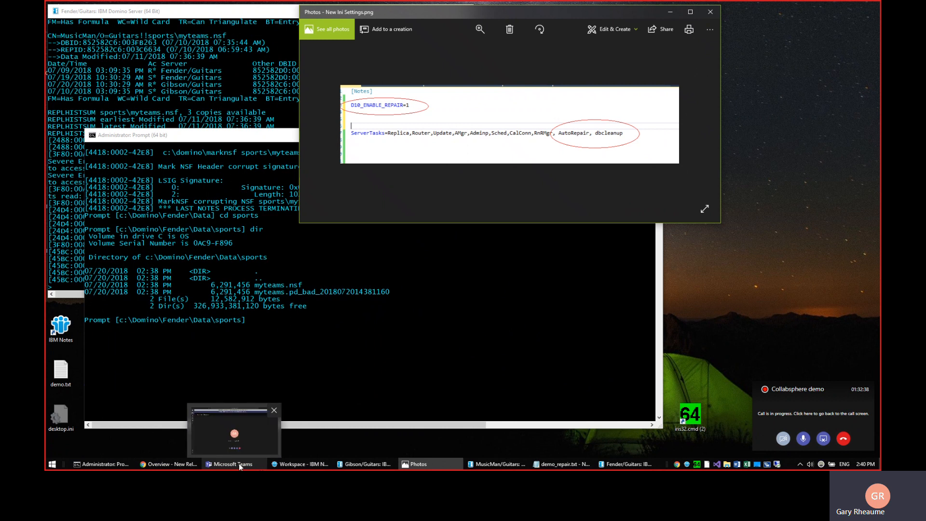